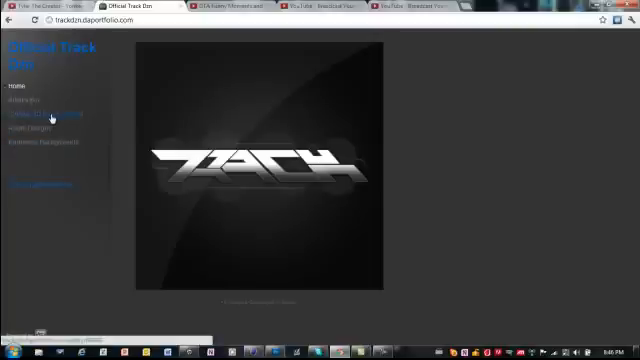
Browse the Cinema 4D models gallery render by render up to the red-and-black robot
{"action": "left_click", "coordinate": [44, 114]}
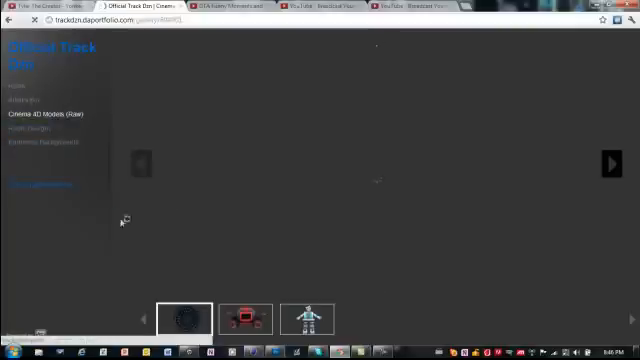
{"action": "left_click", "coordinate": [184, 318]}
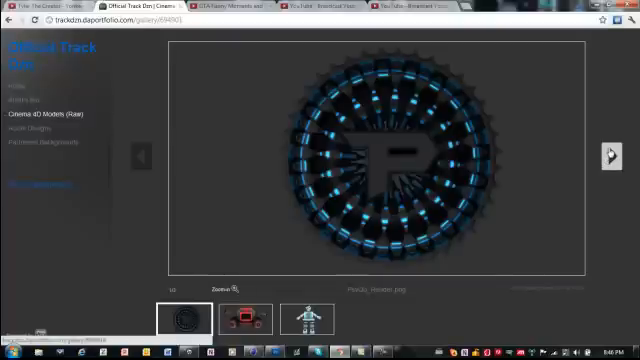
{"action": "left_click", "coordinate": [240, 318]}
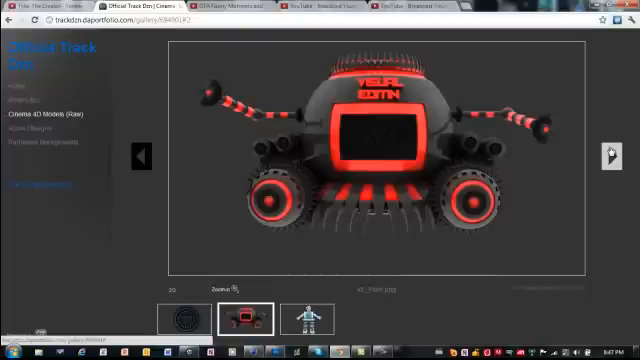
{"action": "left_click", "coordinate": [304, 318]}
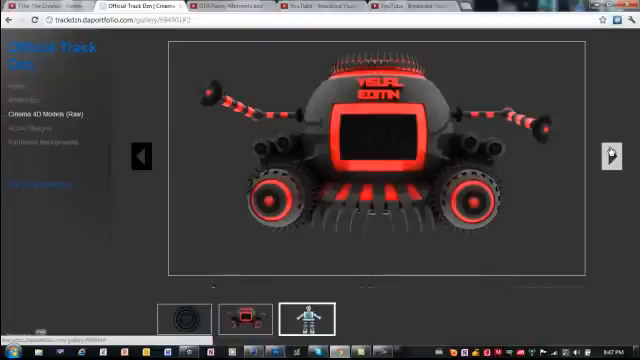
{"action": "left_click", "coordinate": [310, 316]}
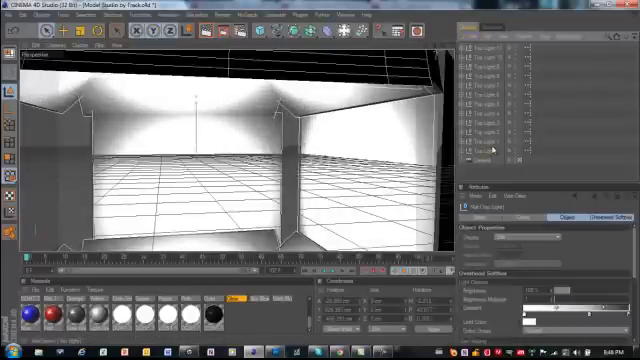
Create a new black material and bring up its colour setting in the Material Editor
{"action": "left_click", "coordinate": [18, 16]}
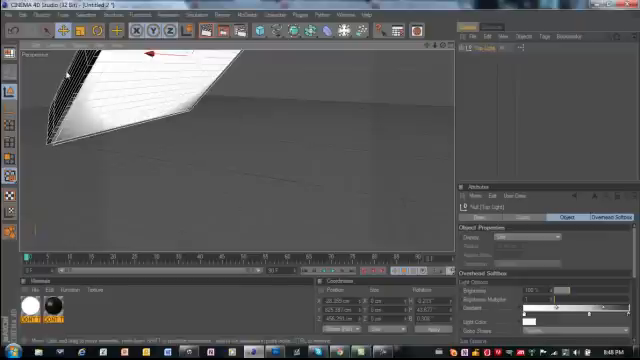
{"action": "mouse_move", "coordinate": [252, 126]}
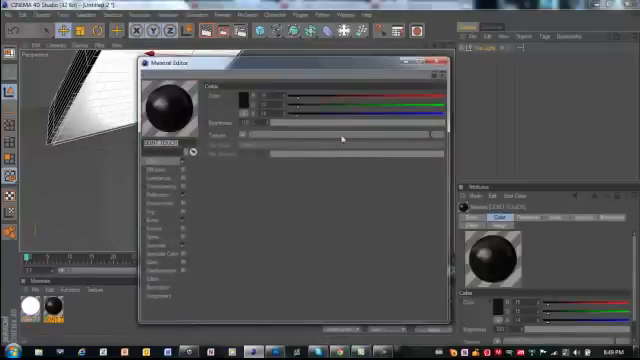
{"action": "left_click", "coordinate": [438, 64]}
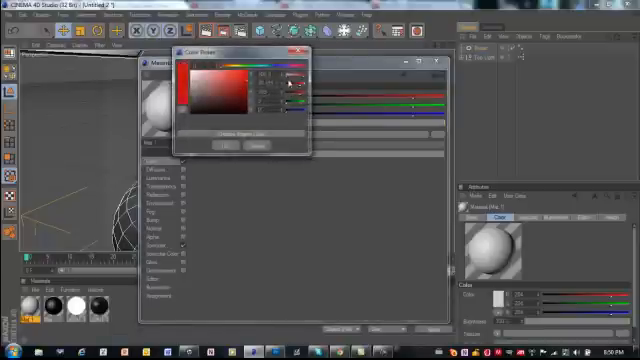
Pick a red colour for the new material in the colour picker
{"action": "left_click", "coordinate": [222, 144]}
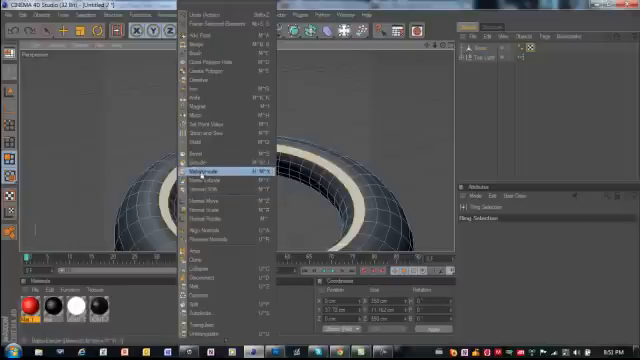
{"action": "left_click", "coordinate": [212, 176]}
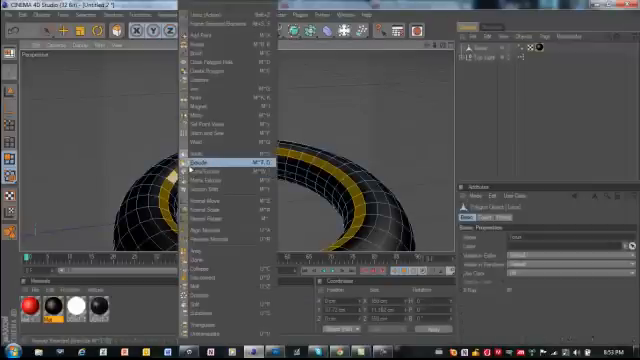
Bevel the selected band of faces into distinct red and white rings
{"action": "left_click", "coordinate": [204, 158]}
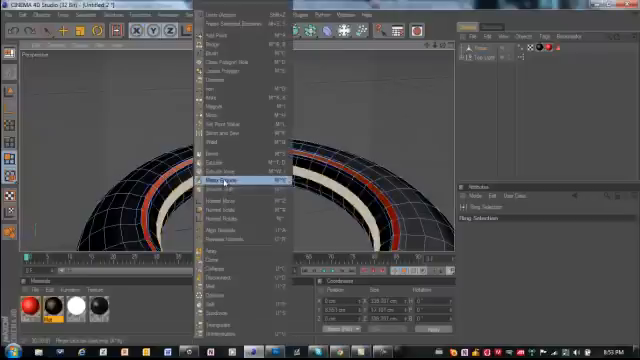
{"action": "left_click", "coordinate": [228, 180]}
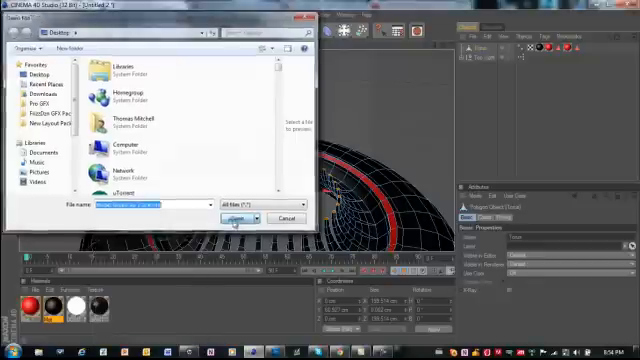
Save the torus project over the existing file of the same name
{"action": "left_click", "coordinate": [240, 216]}
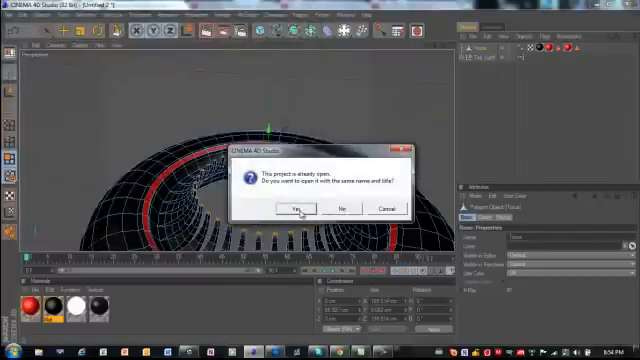
{"action": "left_click", "coordinate": [298, 208]}
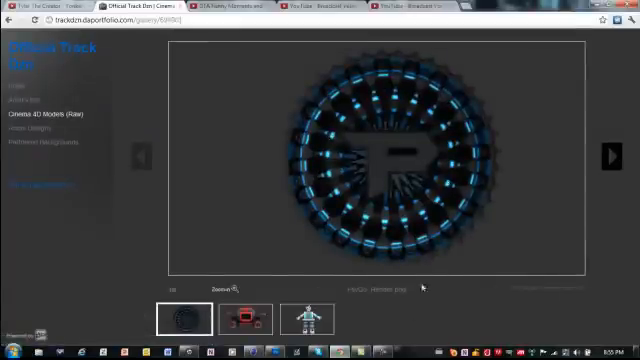
{"action": "mouse_move", "coordinate": [312, 216]}
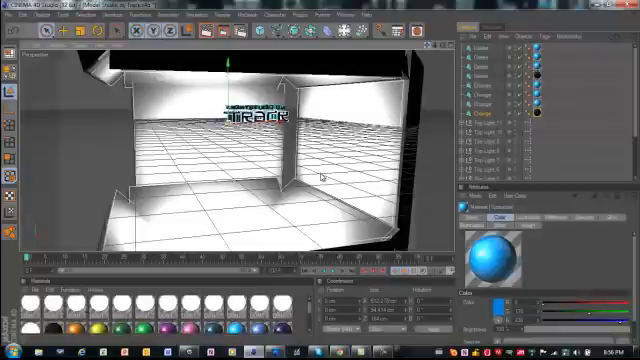
{"action": "mouse_move", "coordinate": [428, 212]}
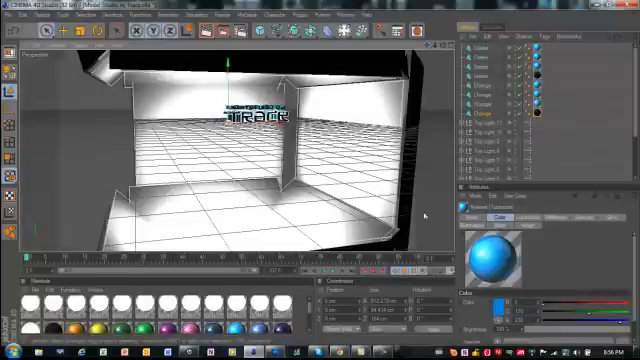